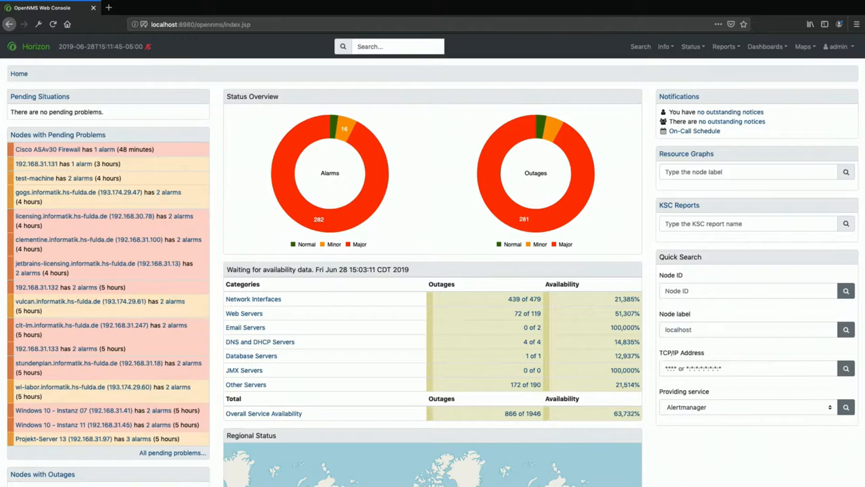
mouse_move(98, 336)
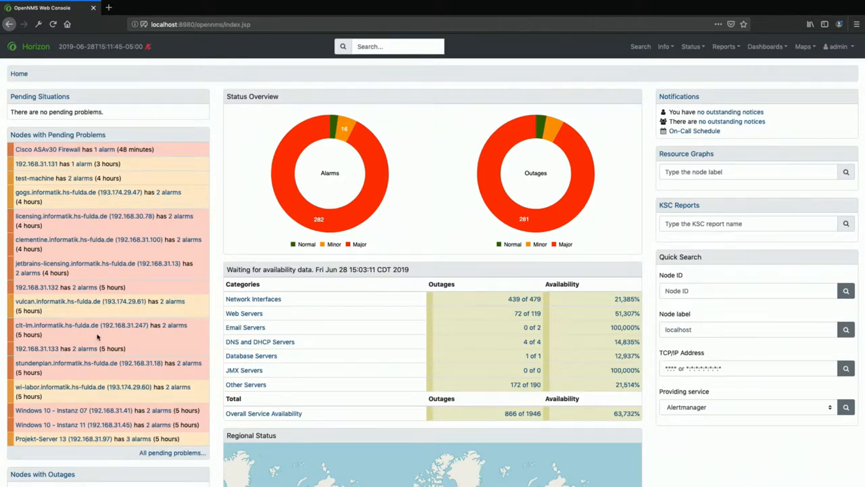
Step: Search for 'Fulda' to list matching nodes by city and hs-fulda.de label
click(397, 46)
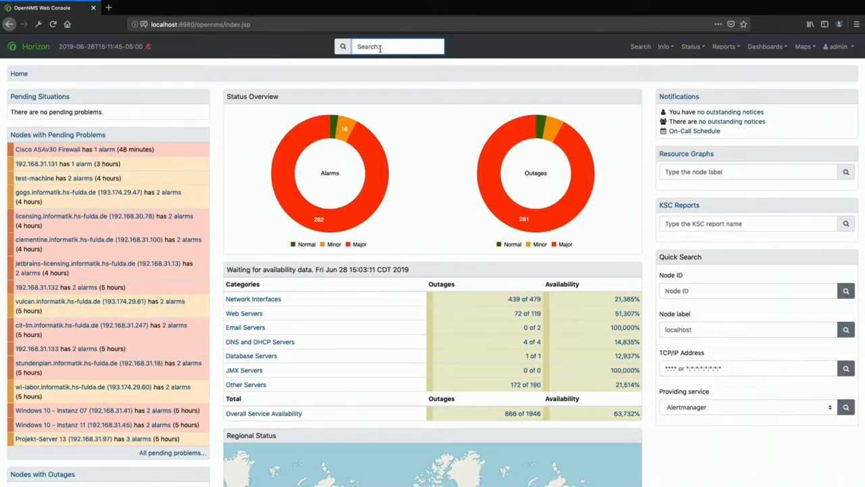
text(Fulda)
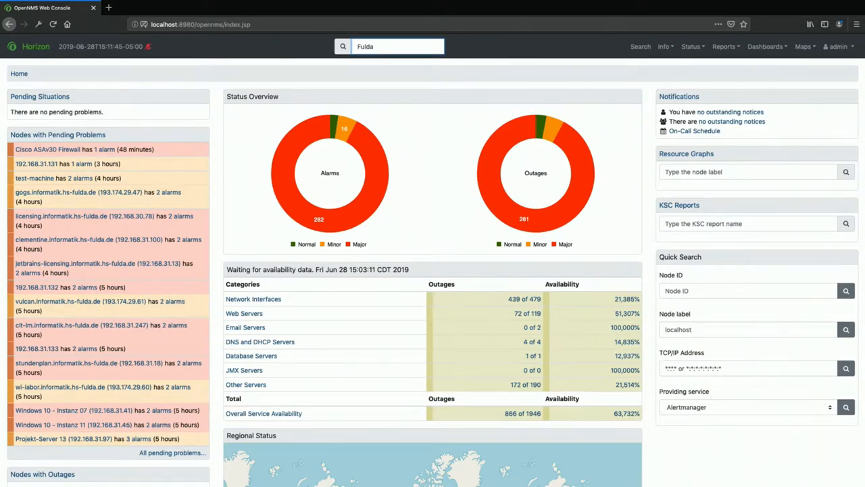
click(389, 46)
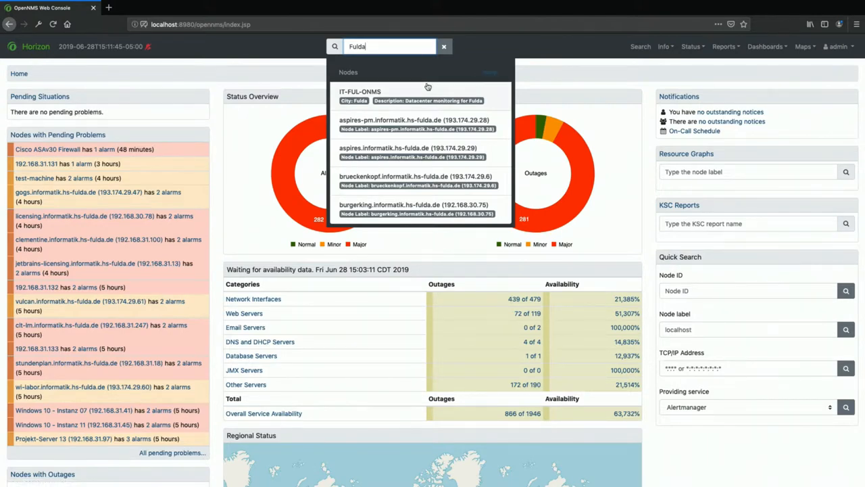
mouse_move(417, 114)
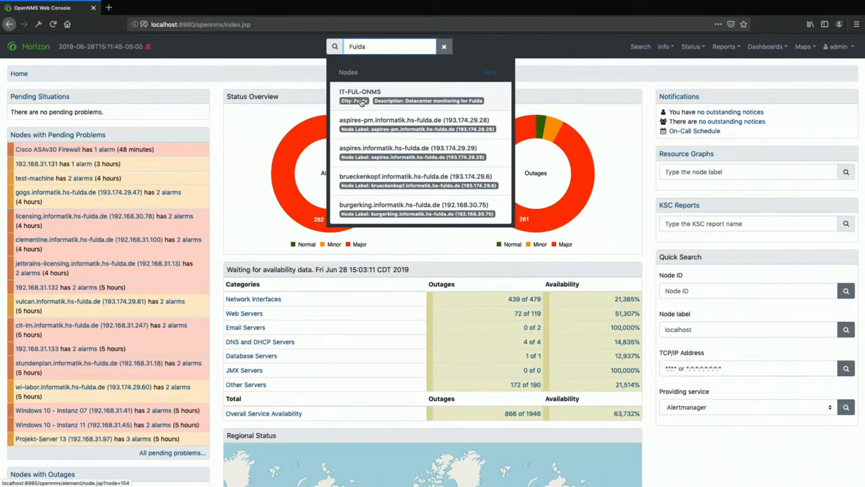
mouse_move(372, 106)
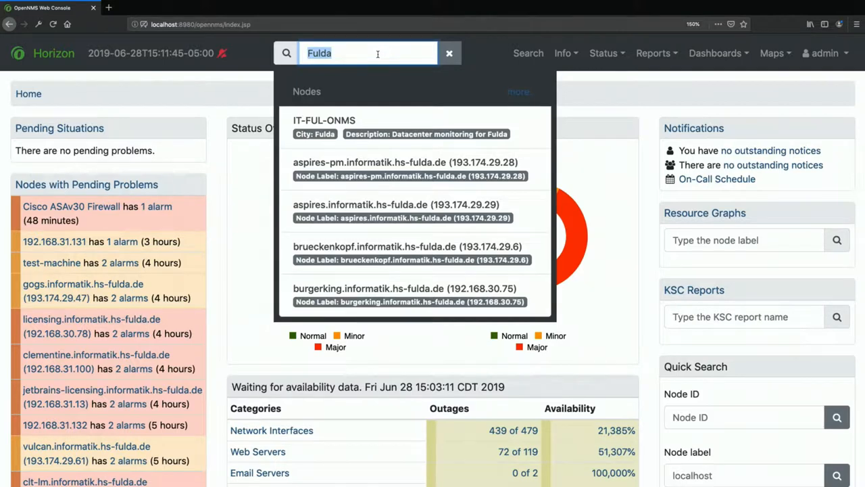
Step: Search the filter catIncPRO & catIncPSP for PSP nodes, then 'quick add' for the Quick Add Node action
click(448, 53)
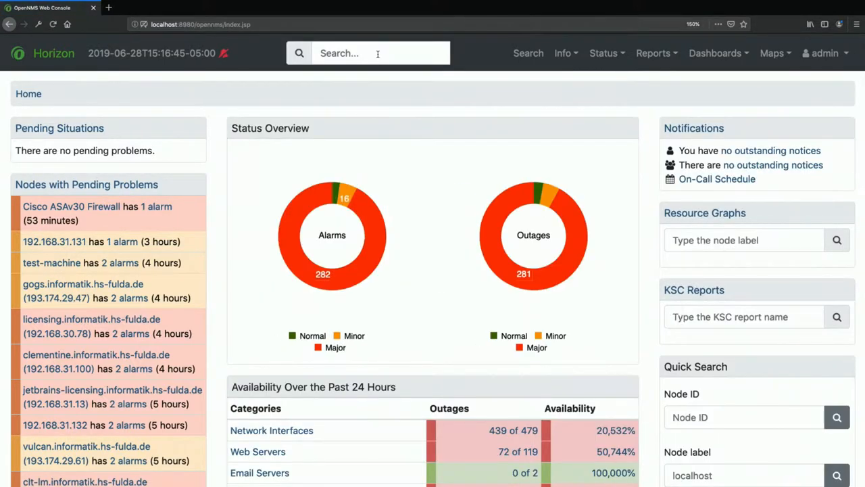
click(378, 54)
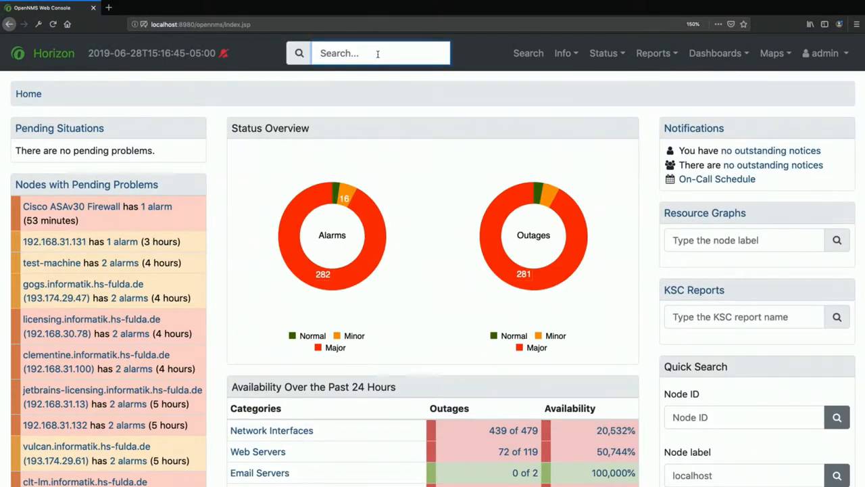
text(catIncPRO &catincPSP)
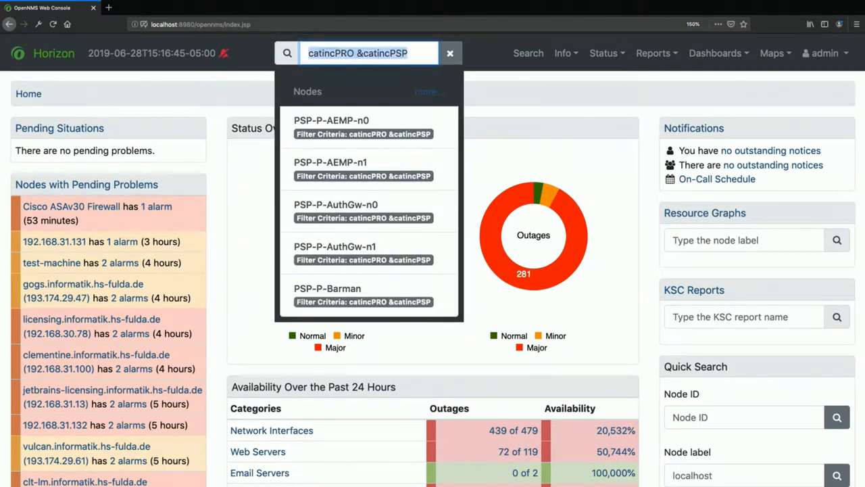
text(quick add)
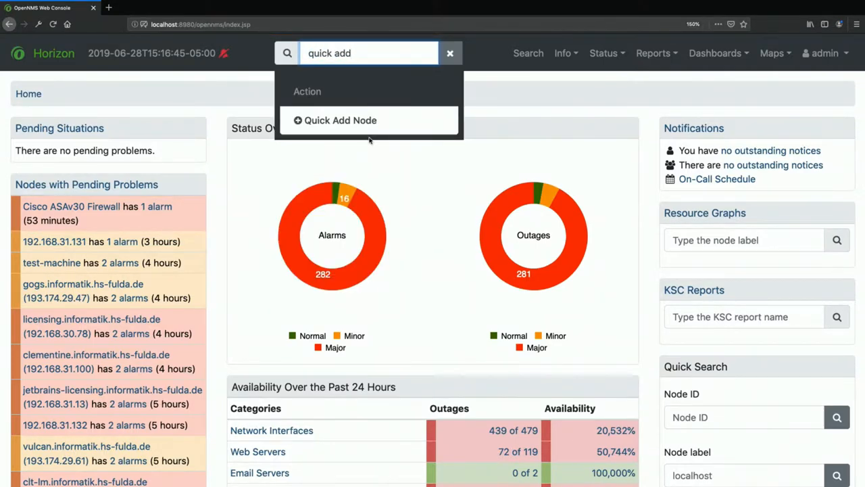
Step: Go to Quick Add Node, search '4096' for nodes by RAM and pick essbase-db
click(341, 121)
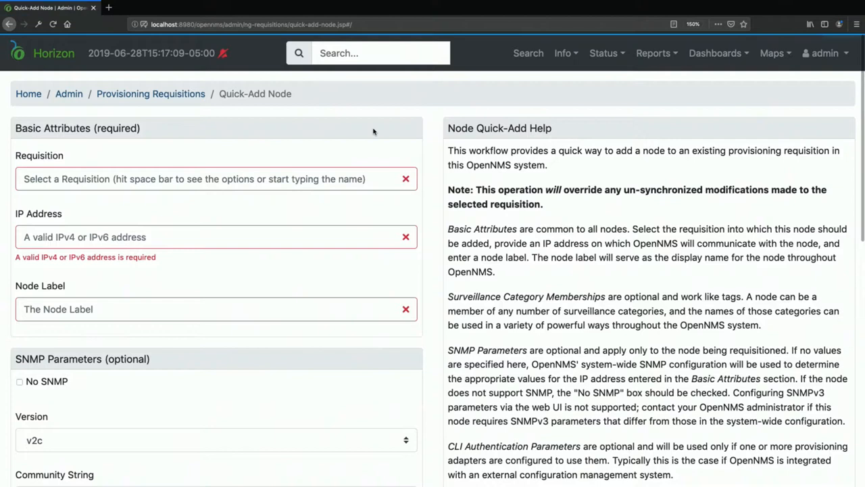
click(382, 53)
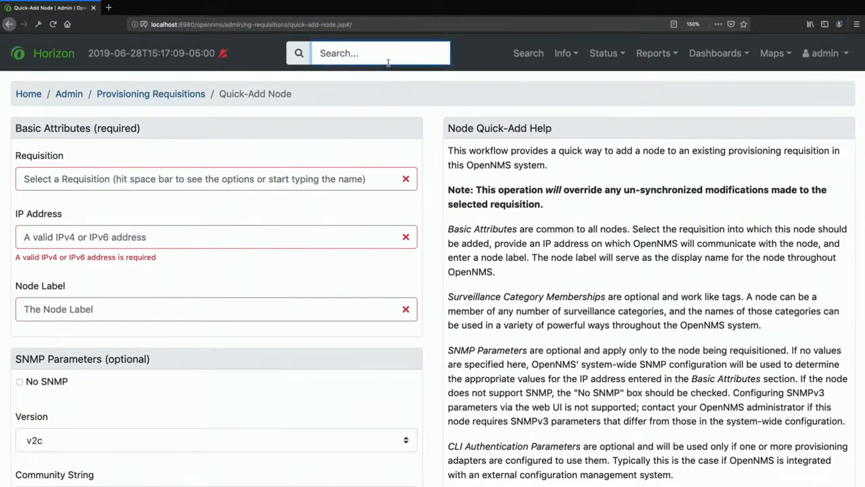
text(4096)
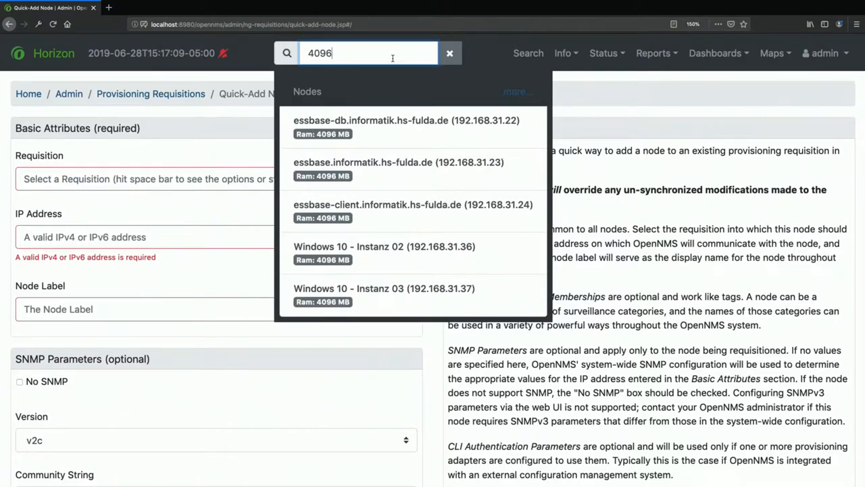
mouse_move(358, 173)
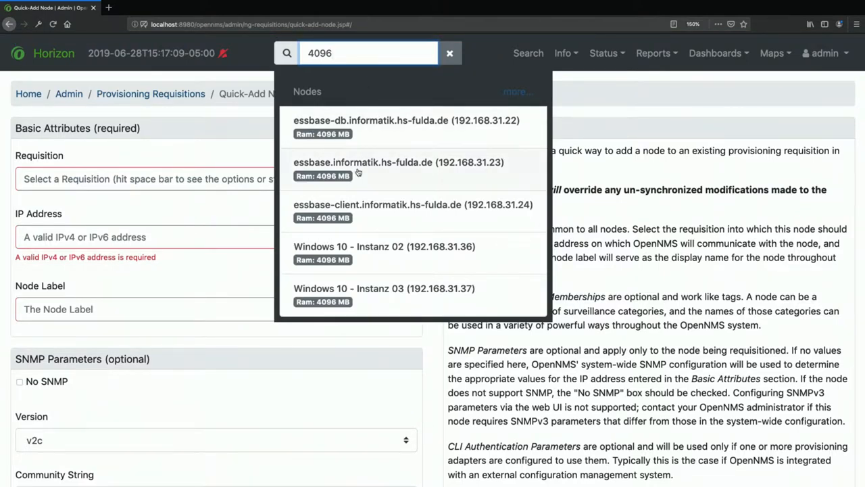
click(406, 120)
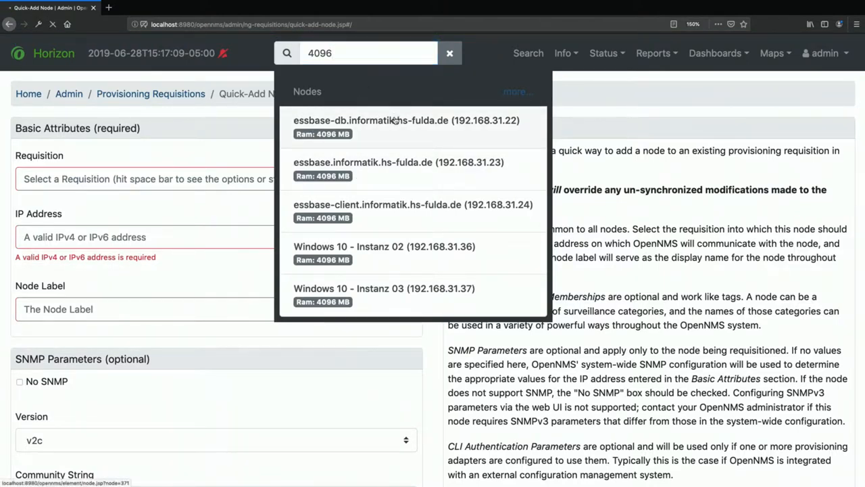
Step: Show essbase-db.informatik.hs-fulda.de's detail page and search 'Donaustrass' for nodes by address
click(405, 127)
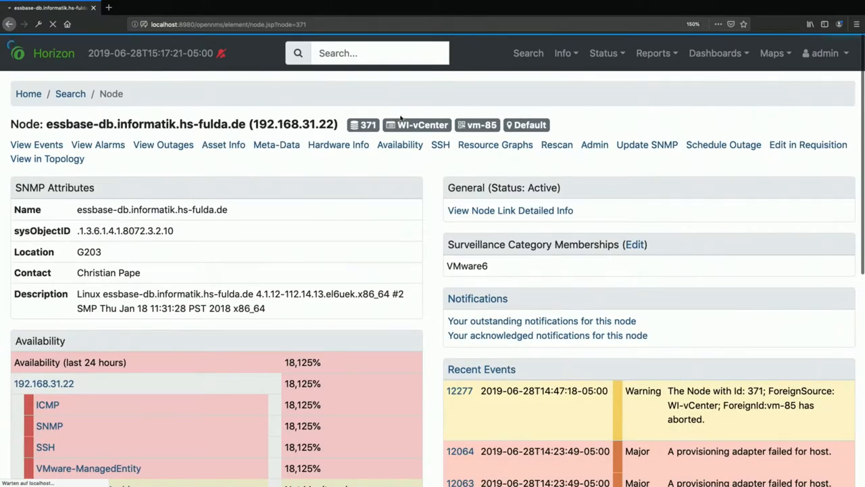
click(380, 53)
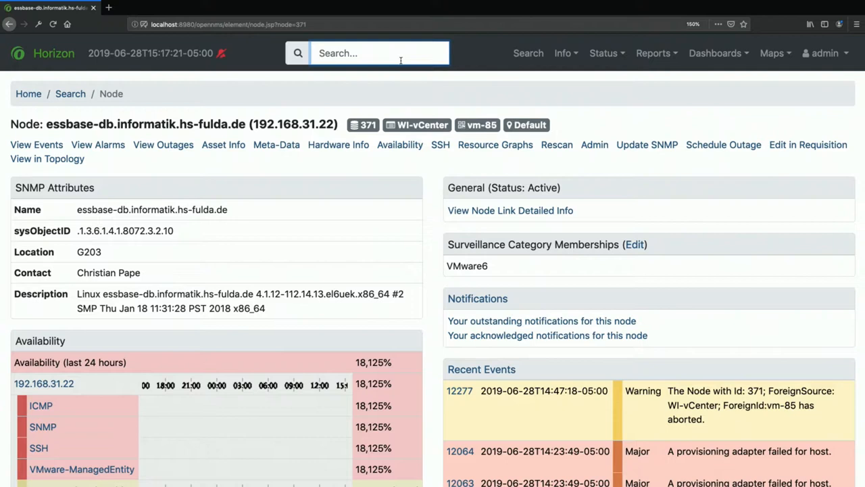
text(Donaustrass)
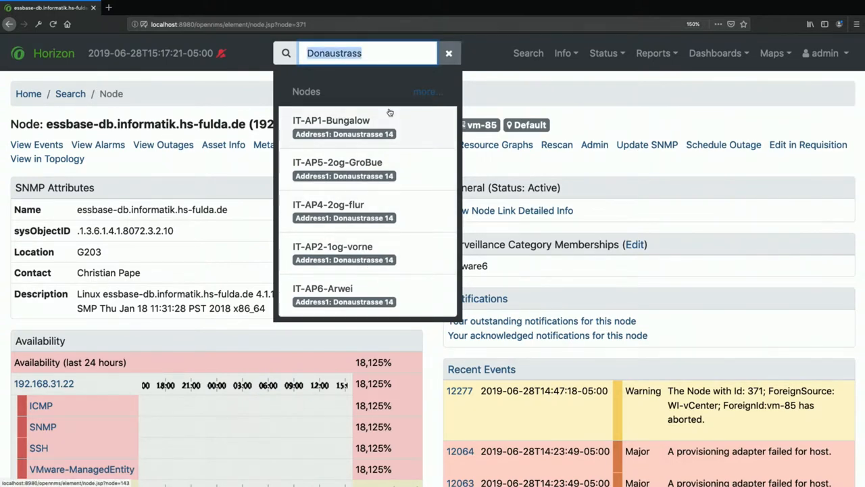
click(449, 53)
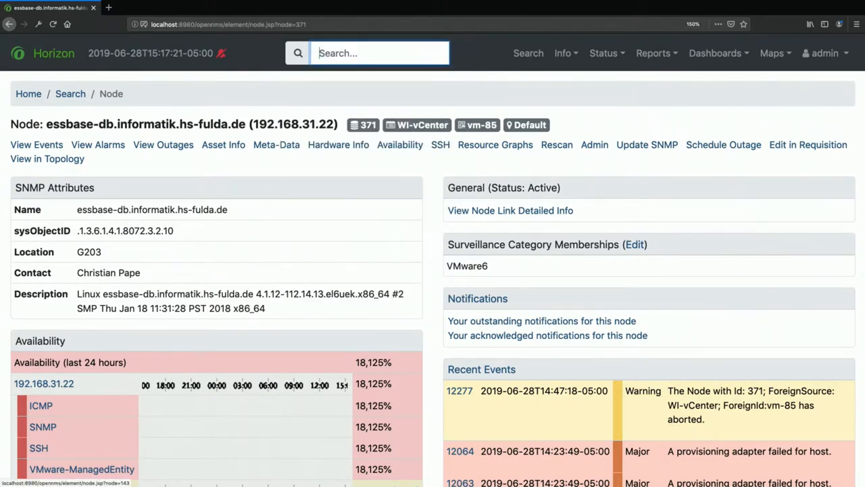
Step: Search the IP prefix '192.168.' for matching nodes, then dismiss the results
text(1)
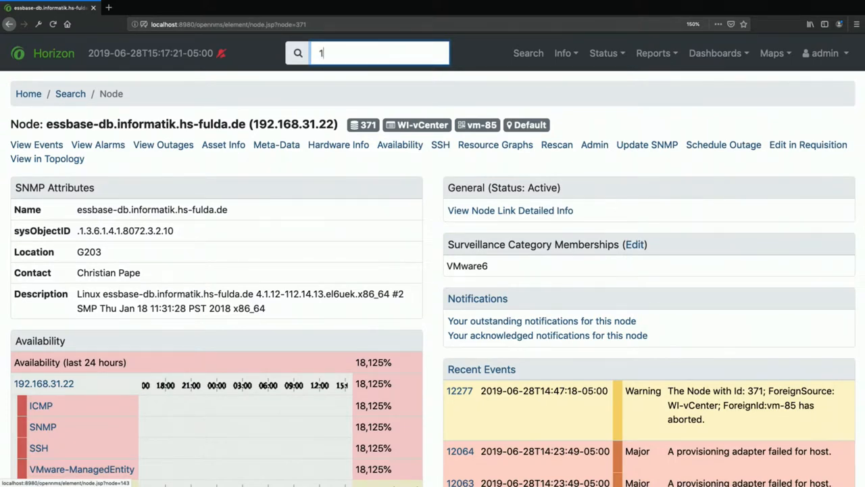
text(92.168.)
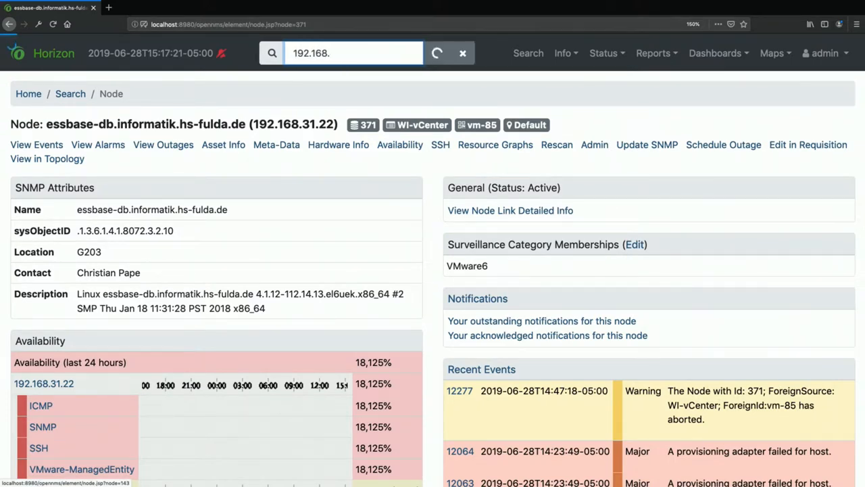
click(352, 52)
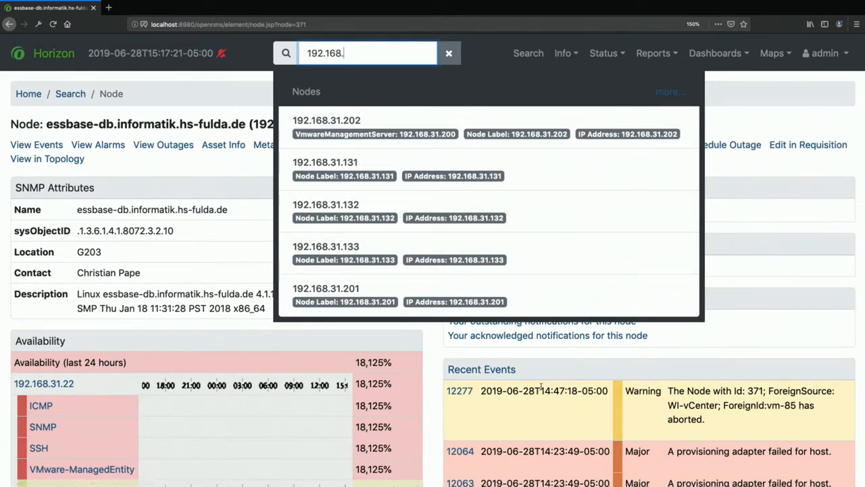
key(Backspace)
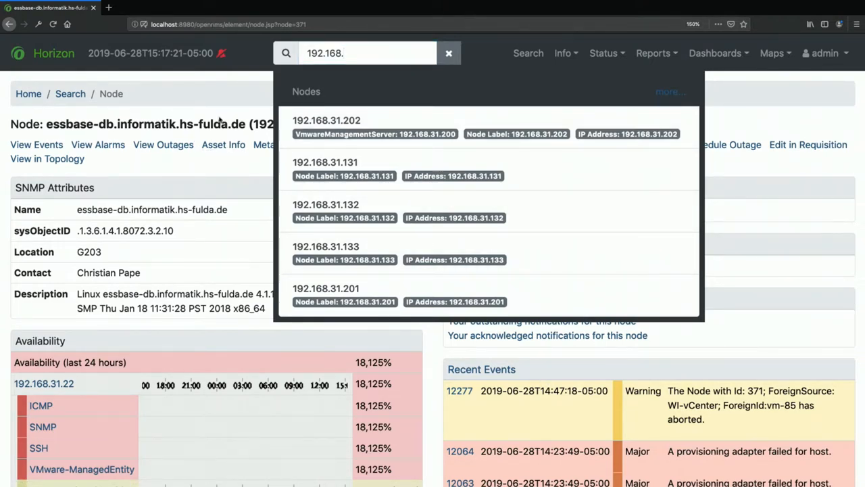
click(448, 53)
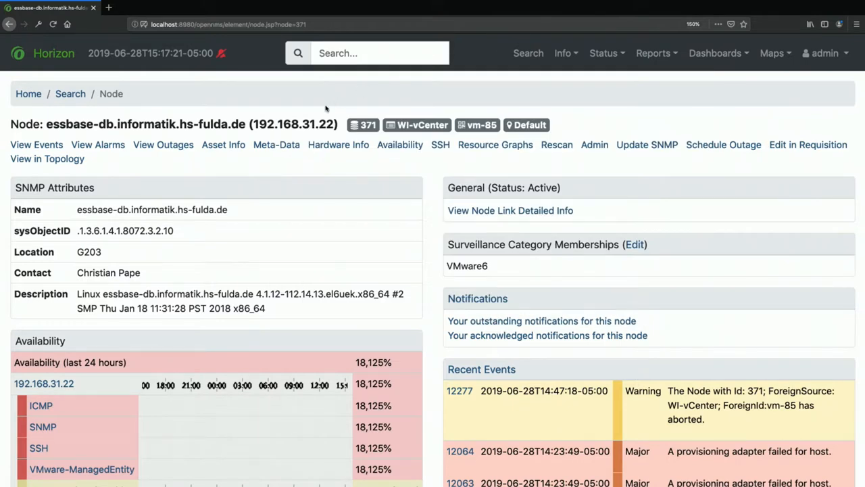
mouse_move(484, 120)
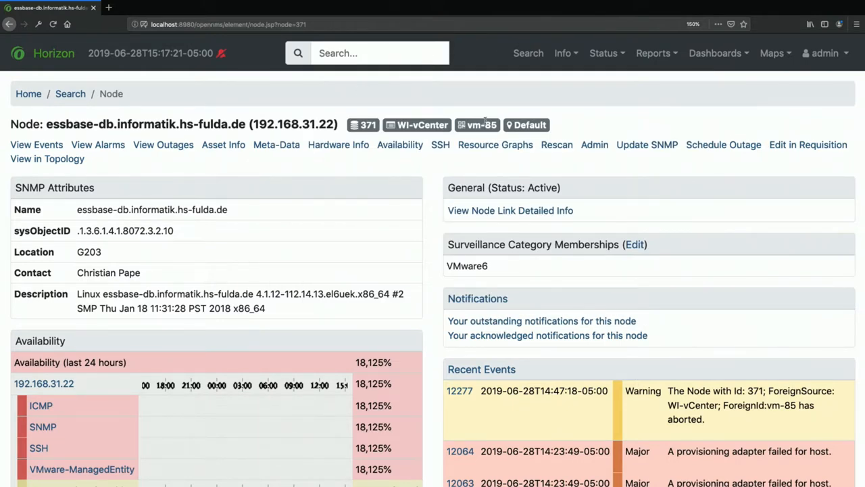
mouse_move(276, 144)
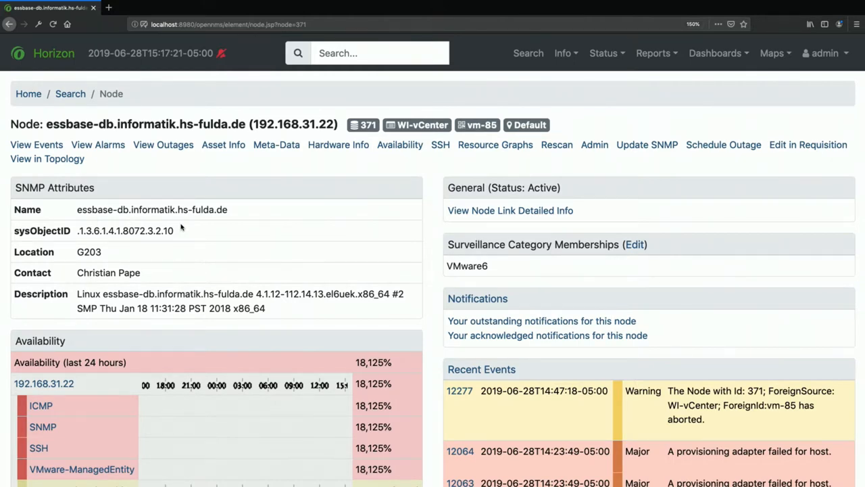
Step: Search wildcard '192.168.**' finding nothing, then 'vm-85' finding essbase-db by foreign ID
click(378, 53)
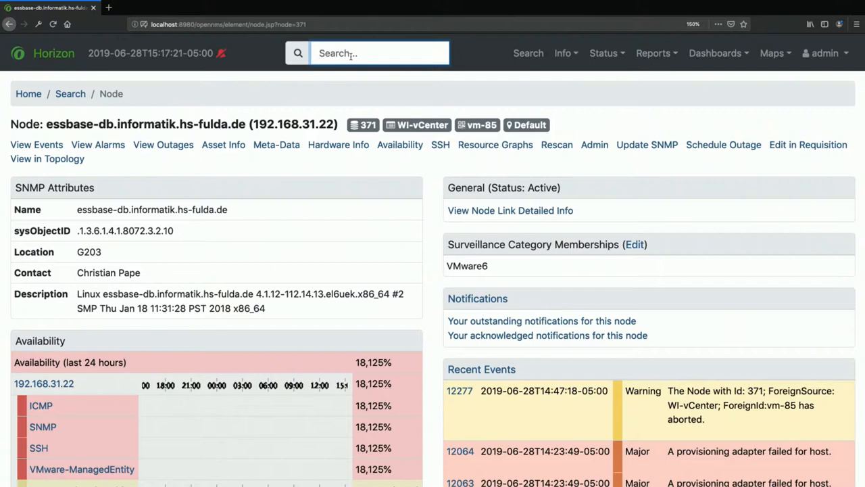
text(192.15)
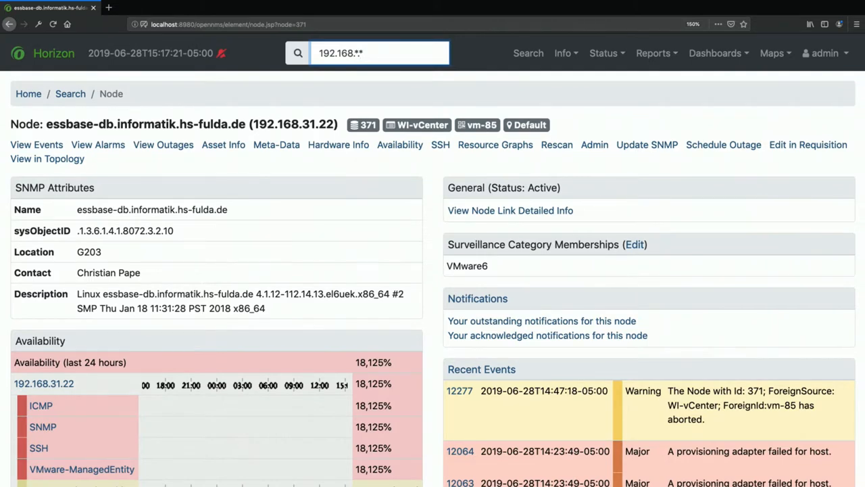
click(368, 52)
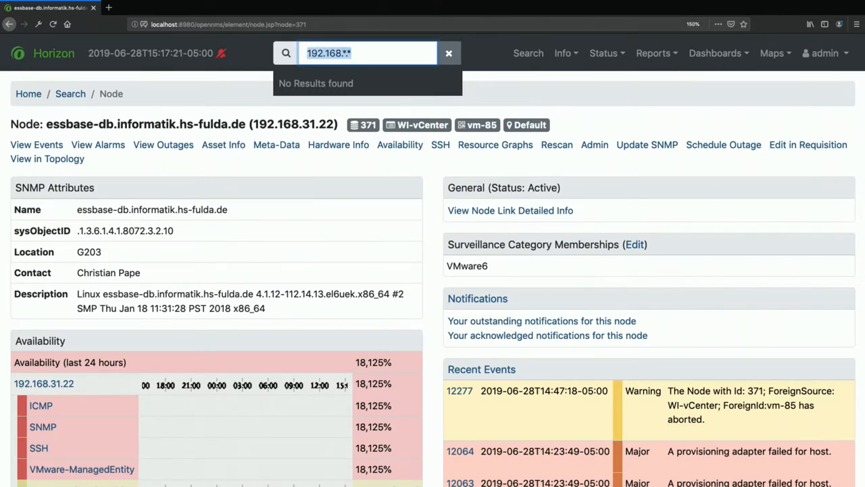
click(449, 52)
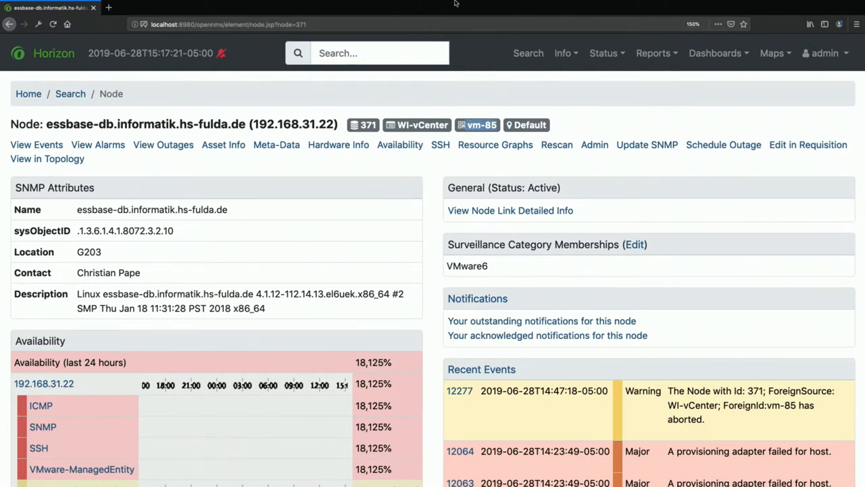
text(vm-85)
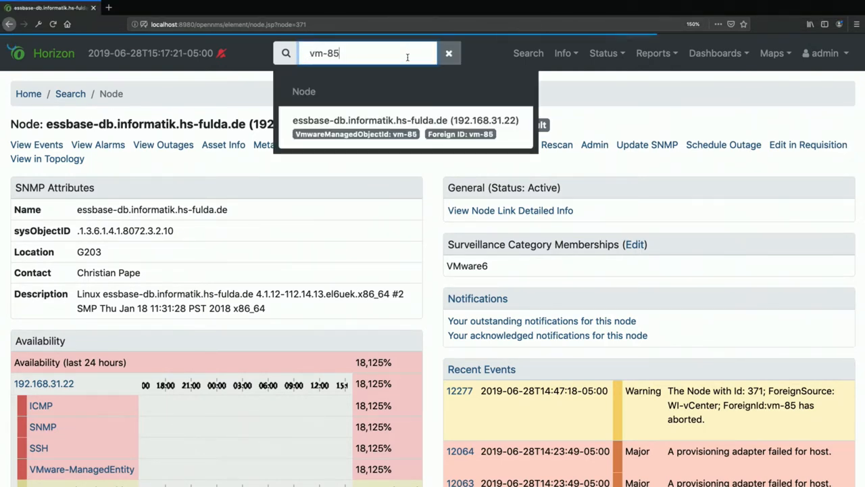